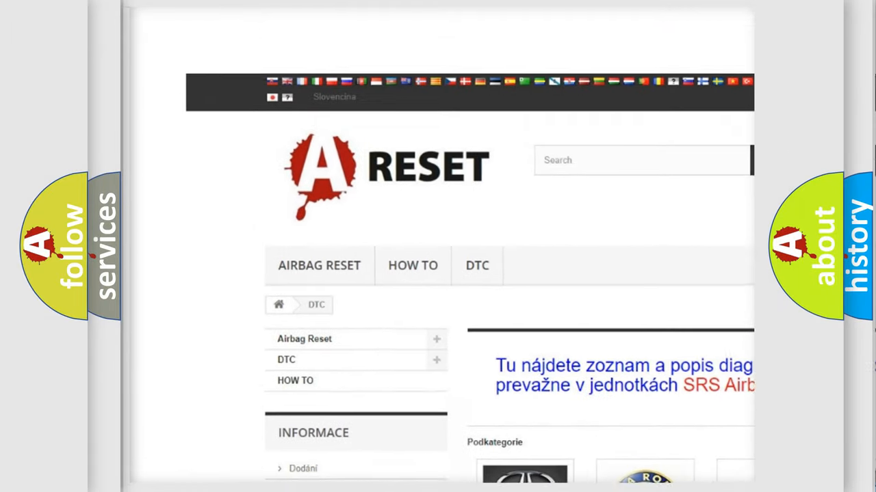
scroll("down", 3)
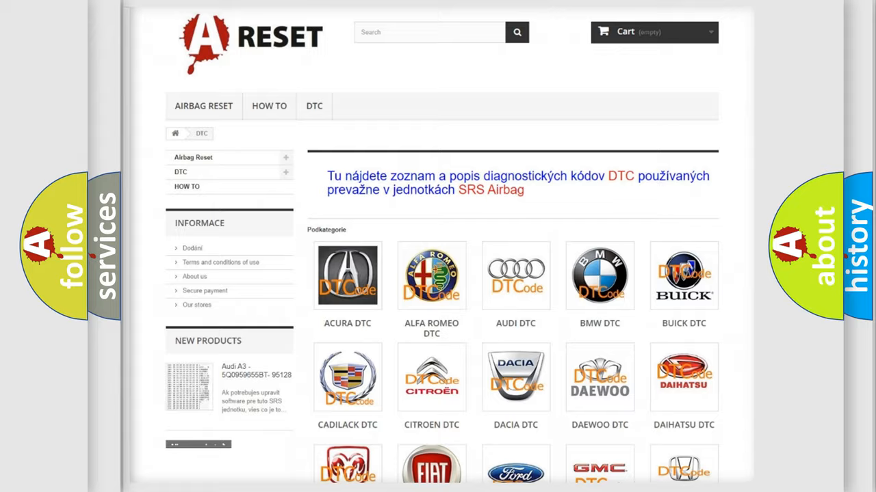
scroll("down", 3)
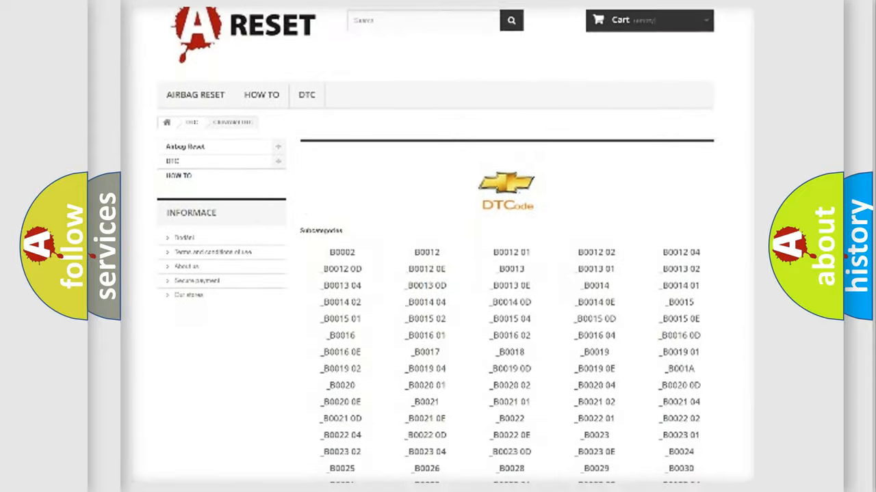
scroll("down", 3)
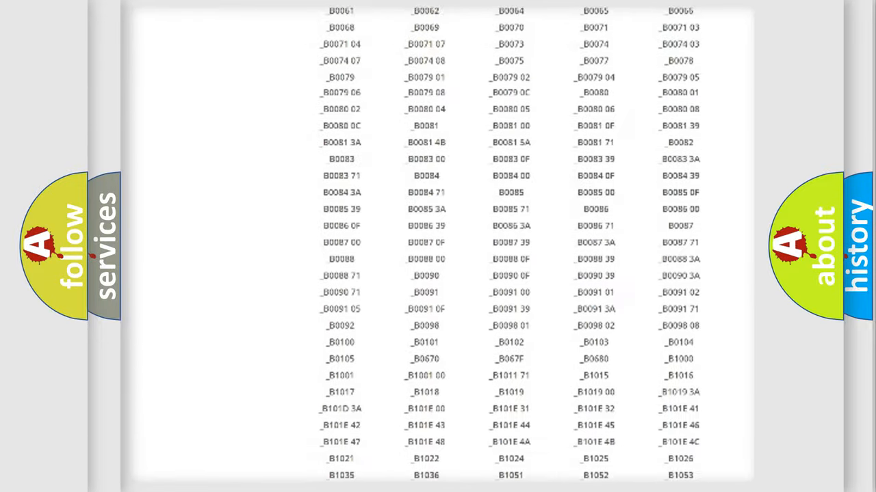
scroll("up", 3)
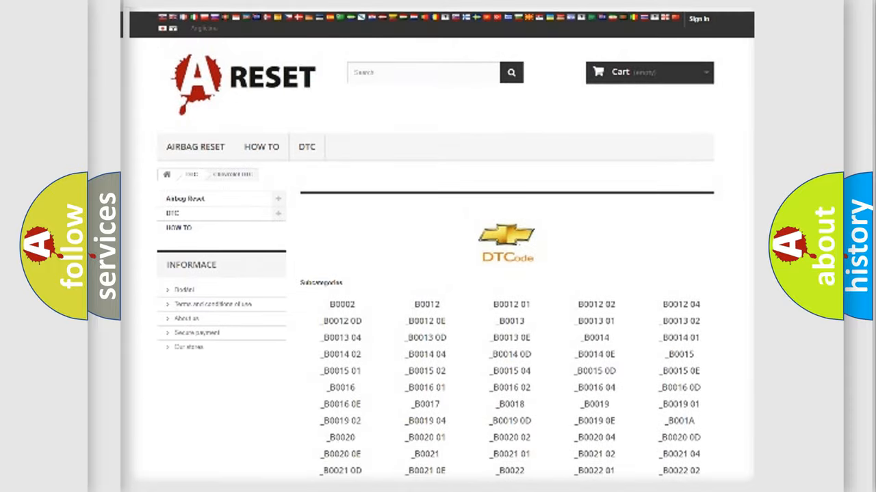